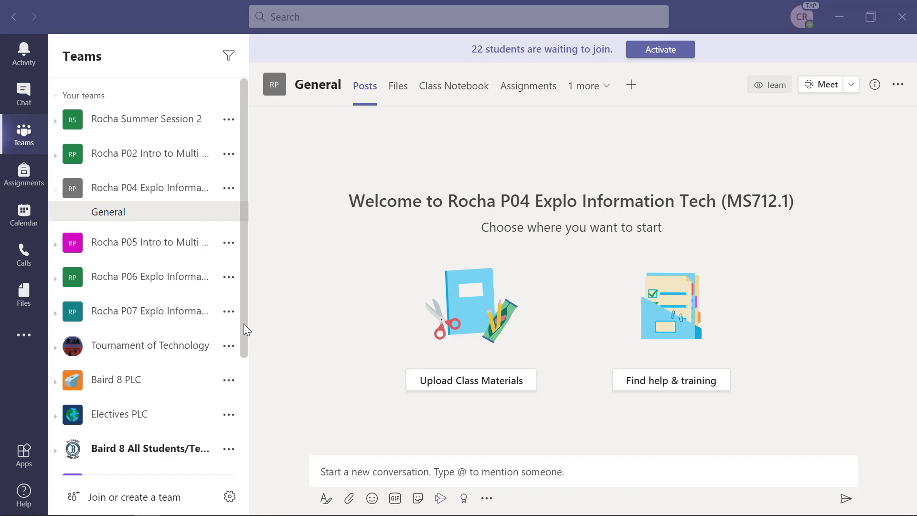
pyautogui.moveTo(156, 202)
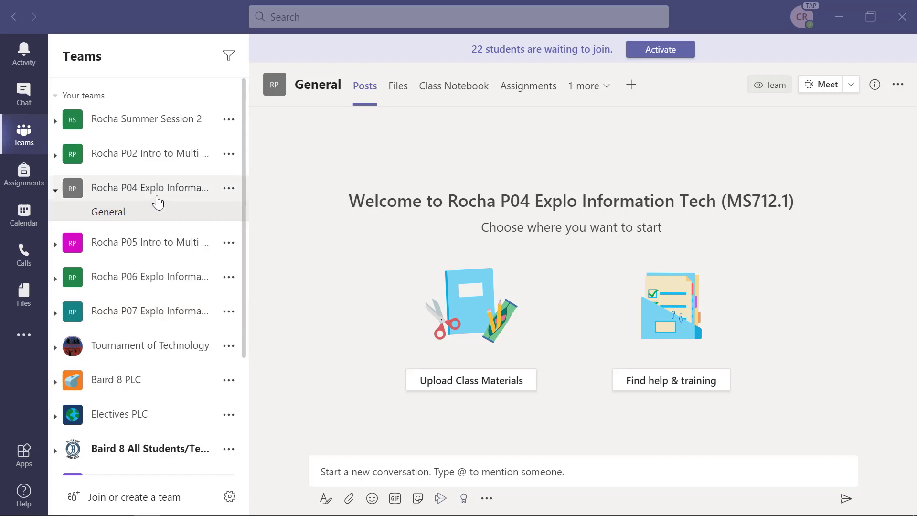
pyautogui.moveTo(170, 188)
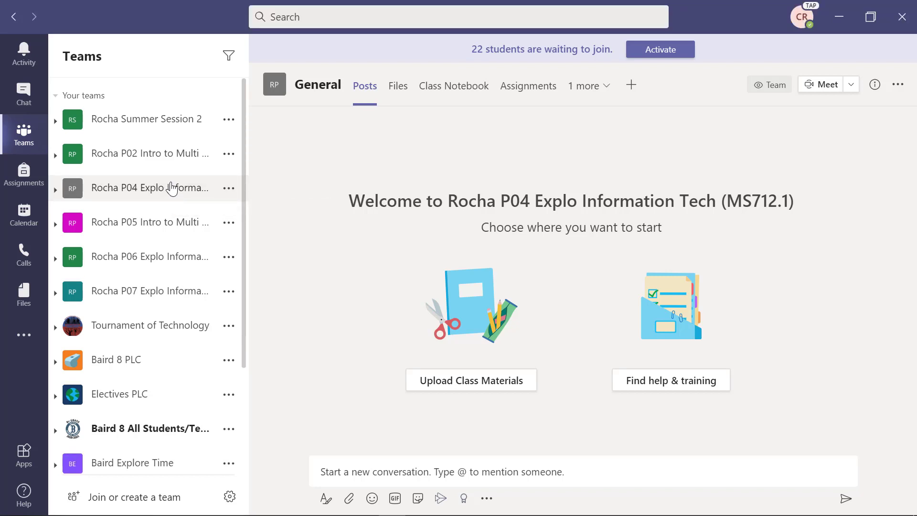
pyautogui.moveTo(429, 131)
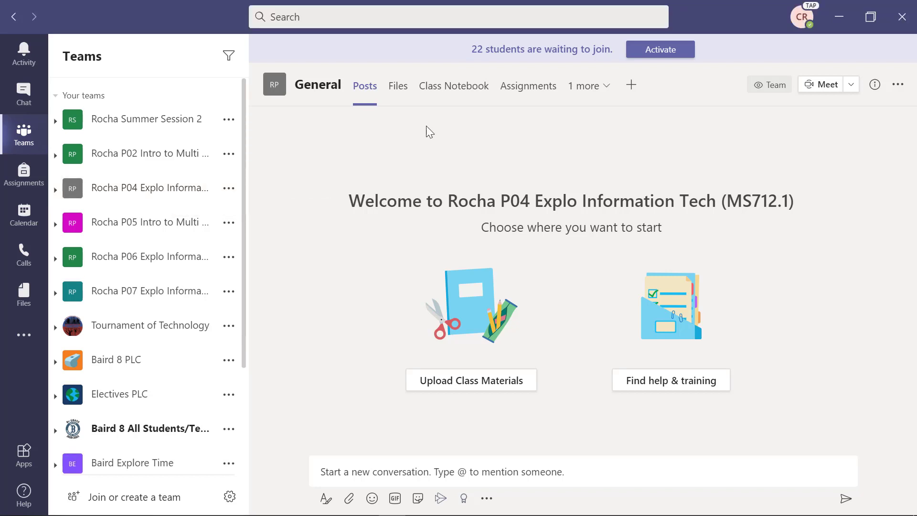
pyautogui.moveTo(453, 85)
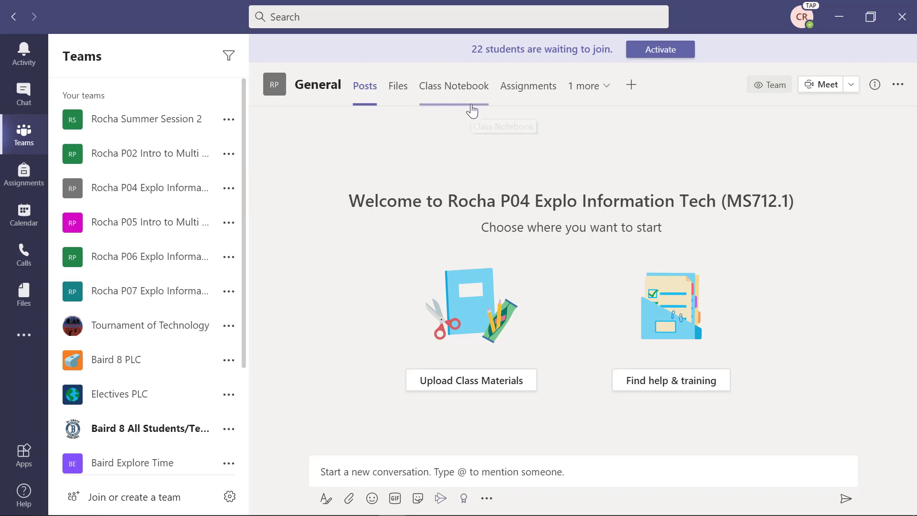
pyautogui.moveTo(631, 85)
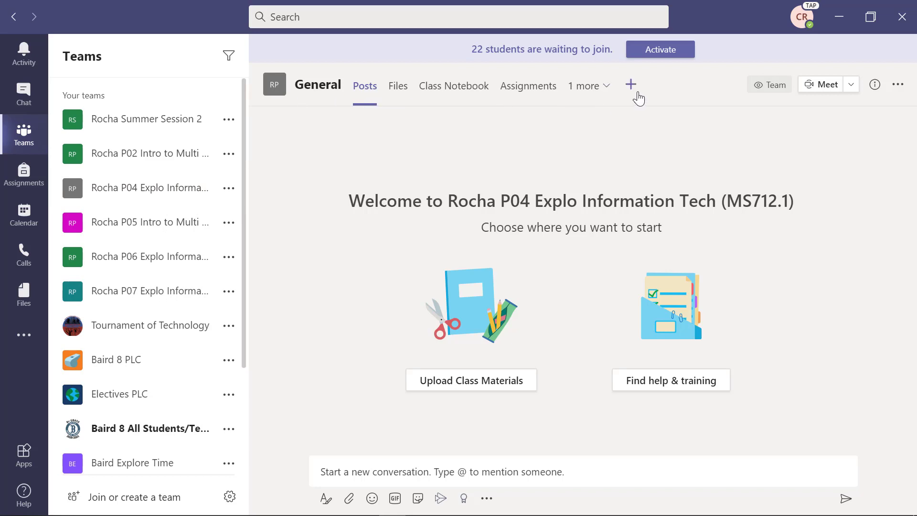
pyautogui.moveTo(631, 84)
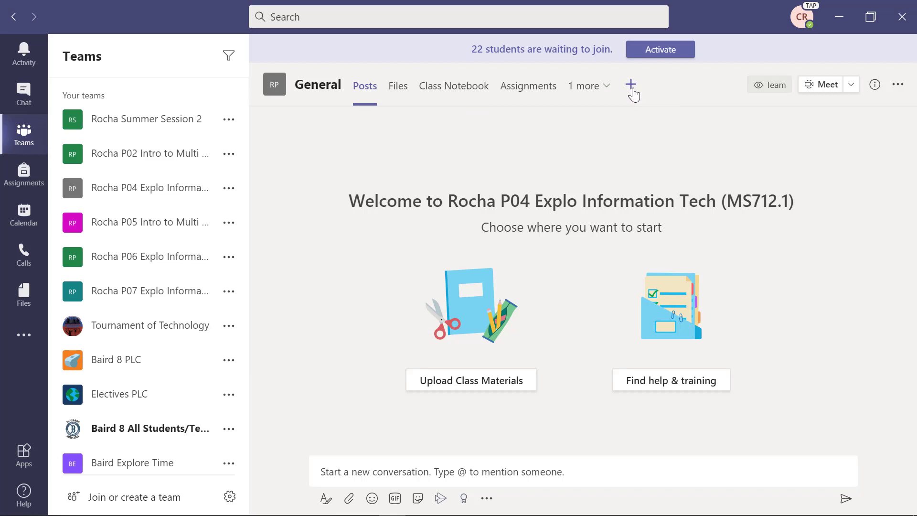
# - Start adding a channel tab, search 'in', clear the search and pick the Insights app
pyautogui.click(630, 85)
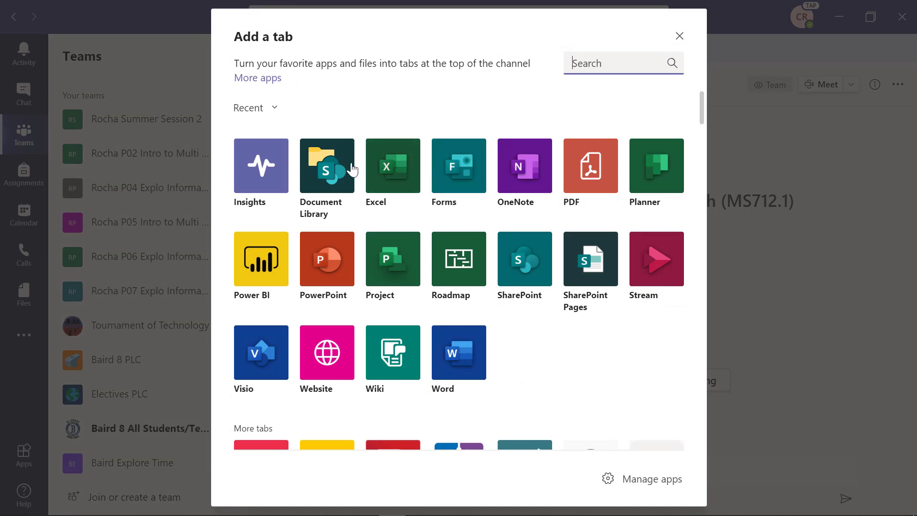
pyautogui.moveTo(261, 170)
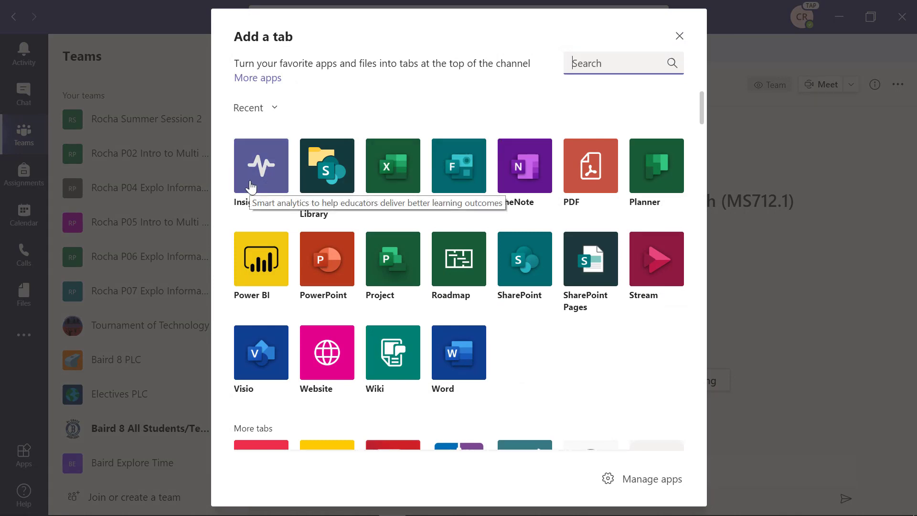
pyautogui.moveTo(270, 170)
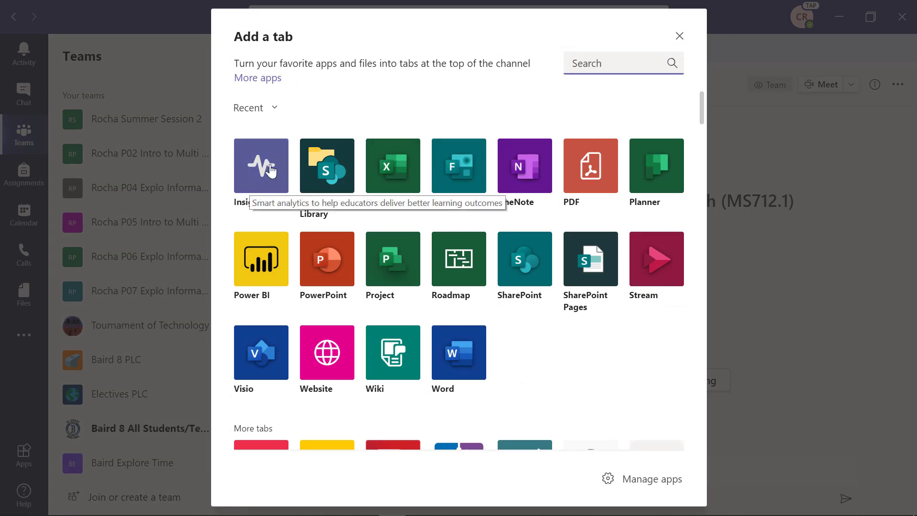
pyautogui.moveTo(260, 181)
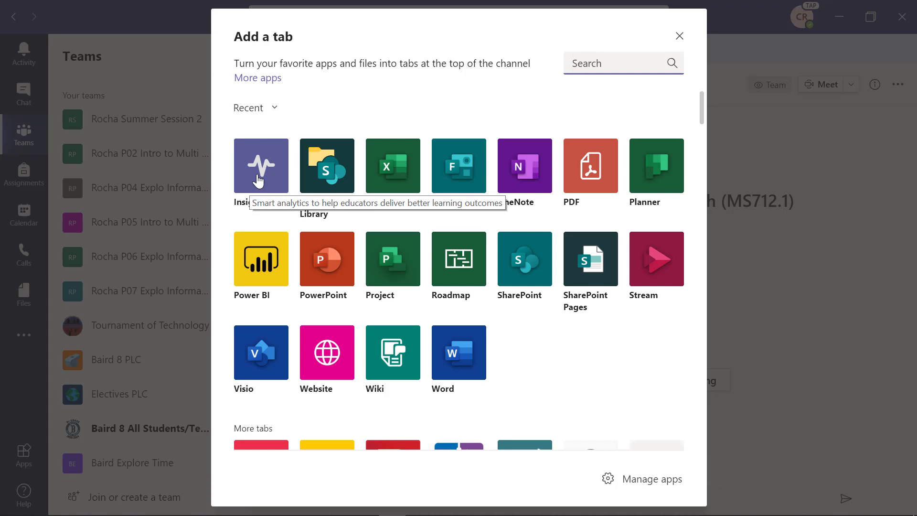
pyautogui.moveTo(287, 176)
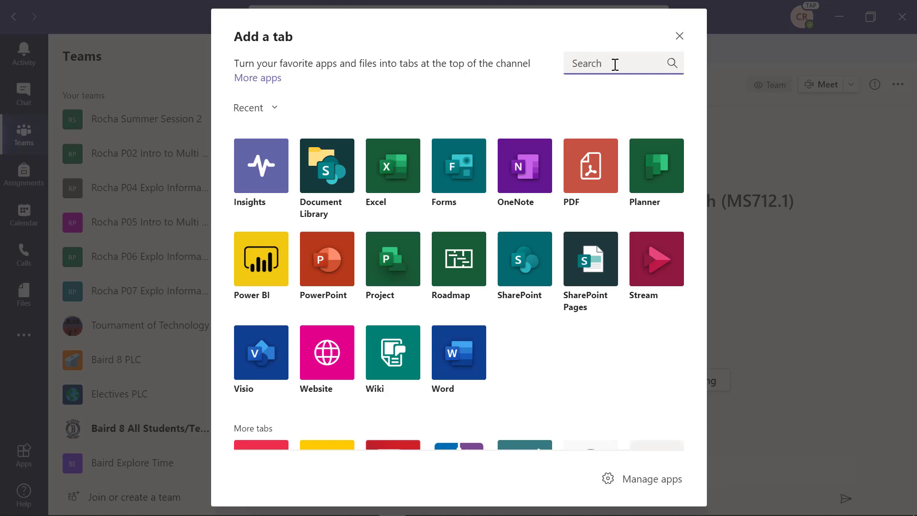
pyautogui.write('insigh')
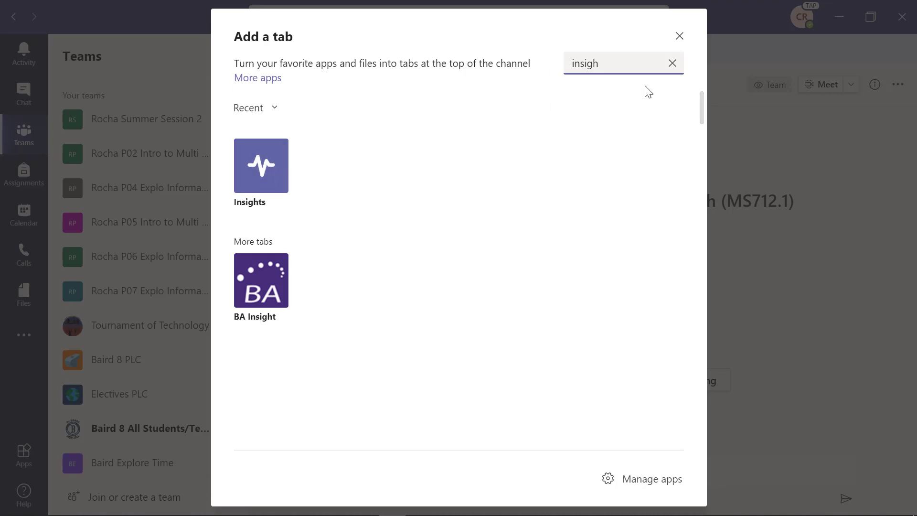
pyautogui.click(672, 63)
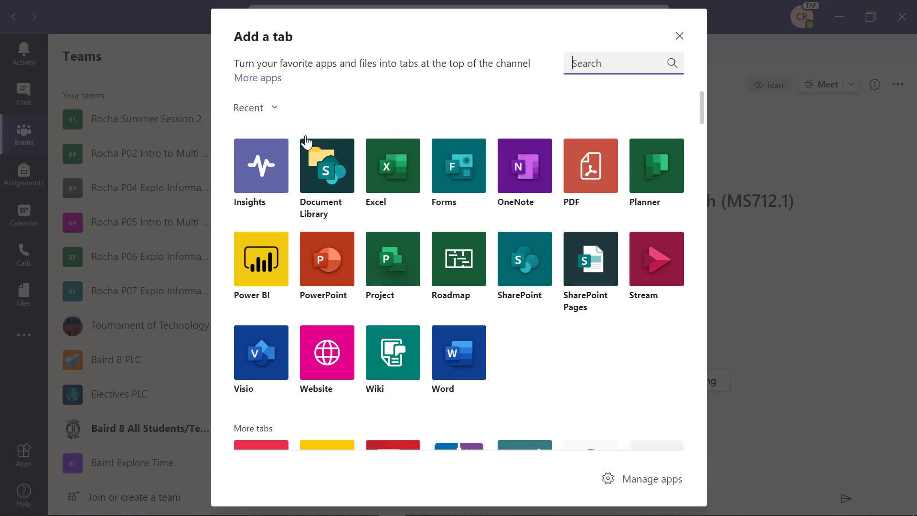
pyautogui.moveTo(260, 165)
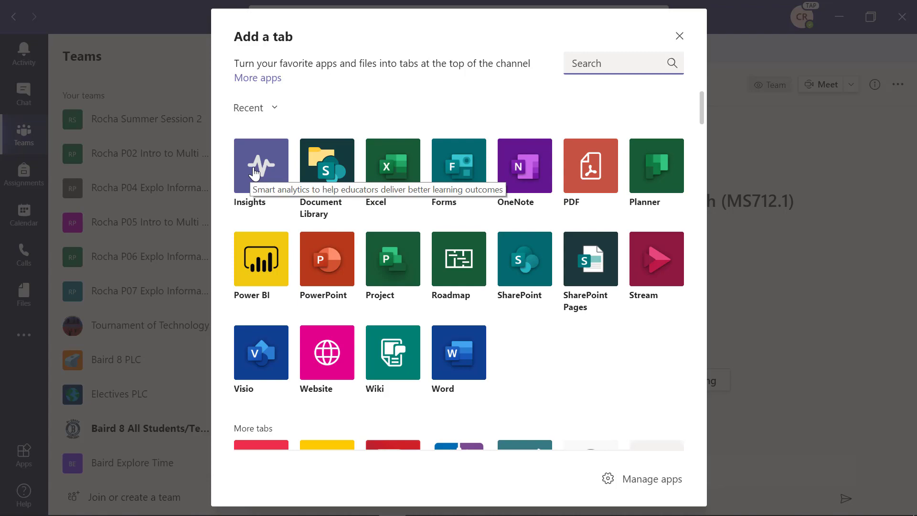
pyautogui.click(679, 35)
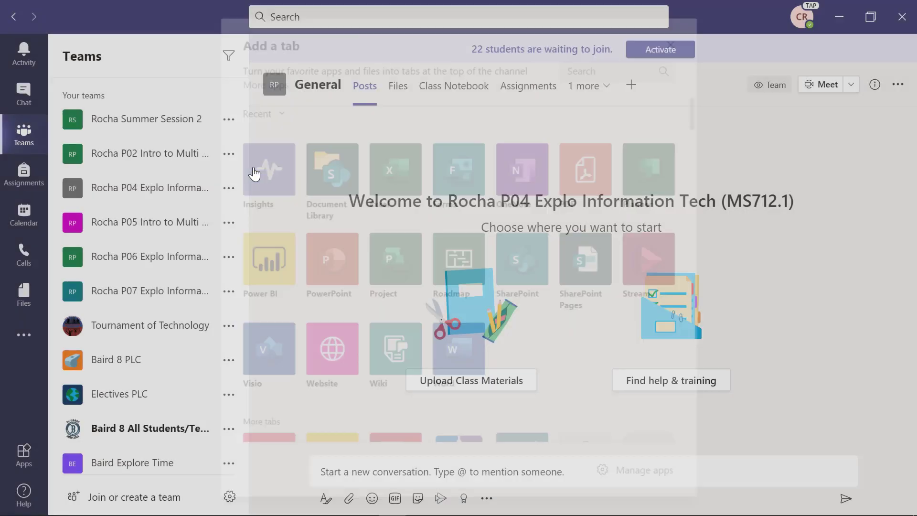
# - Add Insights to the General channel with 'Post to the channel about this tab' unchecked and save
pyautogui.click(268, 170)
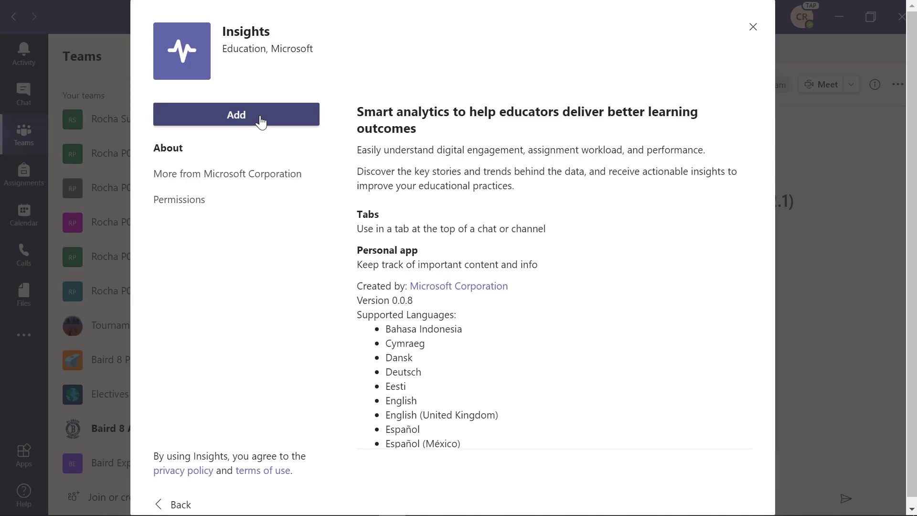
pyautogui.click(236, 114)
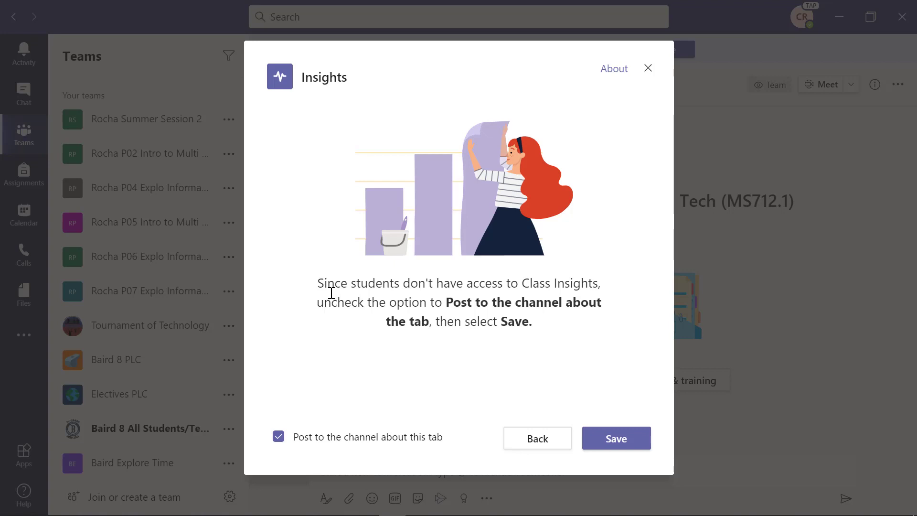
pyautogui.moveTo(592, 291)
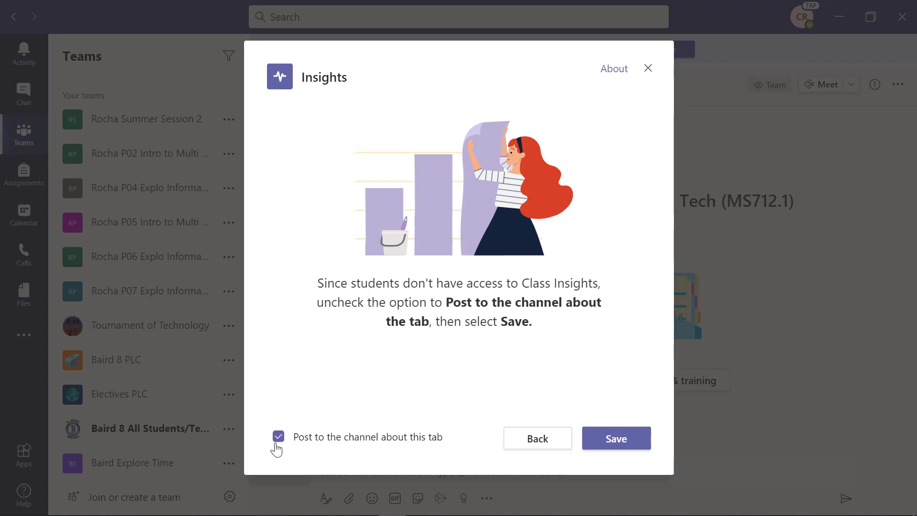
pyautogui.click(278, 436)
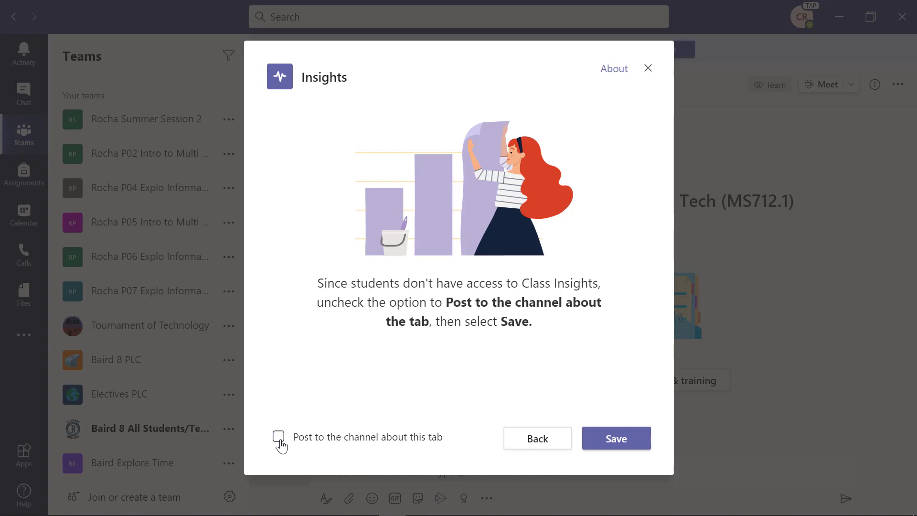
pyautogui.click(616, 438)
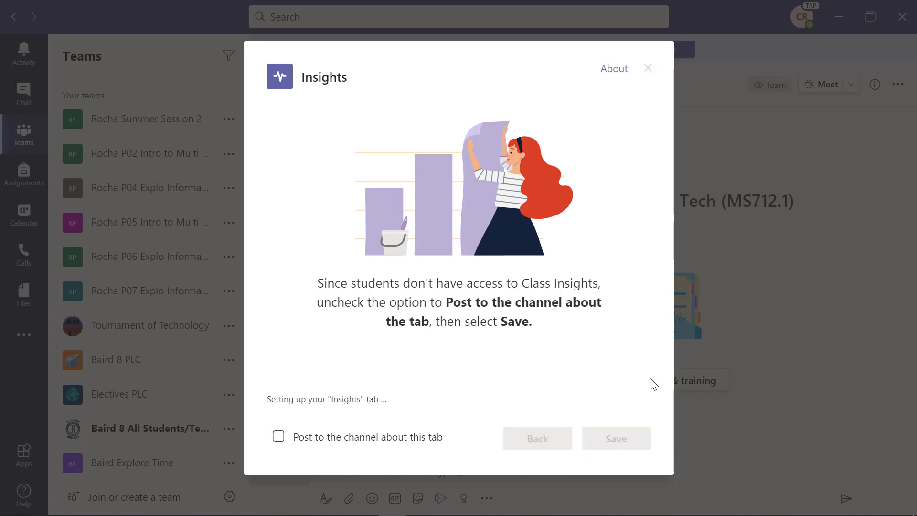
pyautogui.click(616, 438)
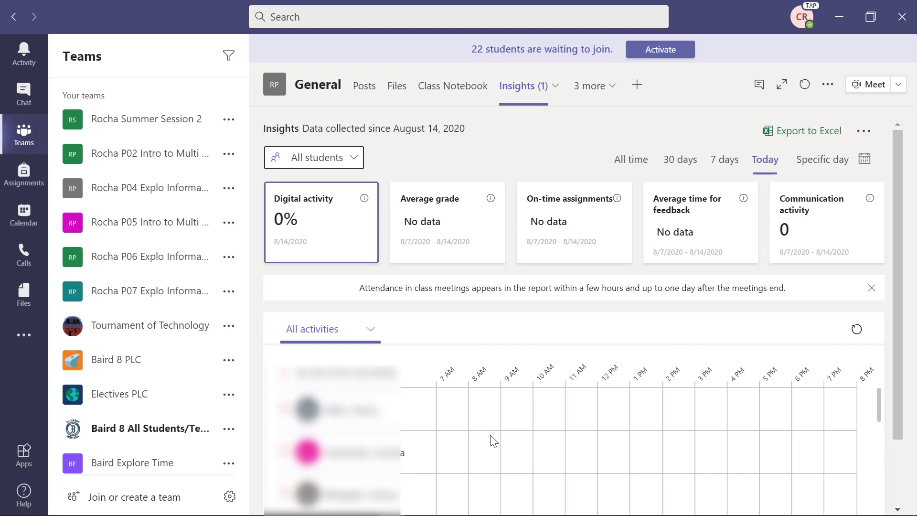
pyautogui.moveTo(533, 438)
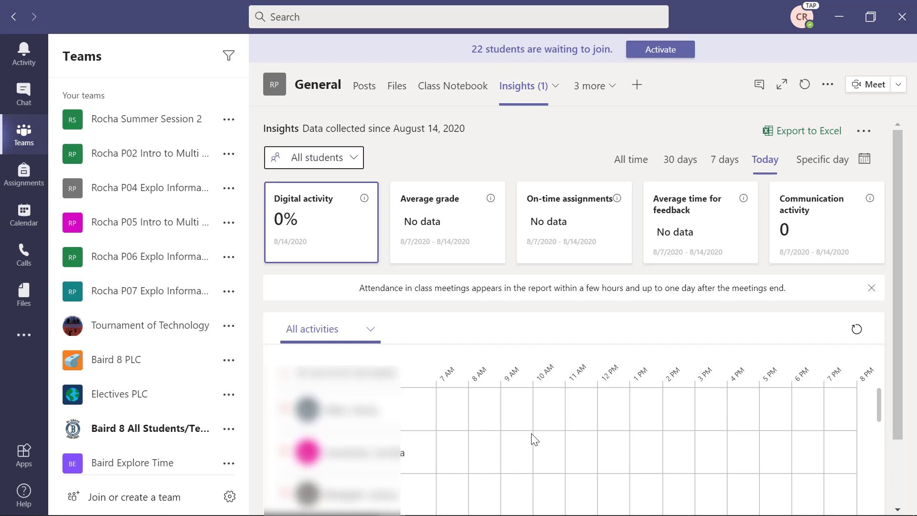
pyautogui.moveTo(520, 259)
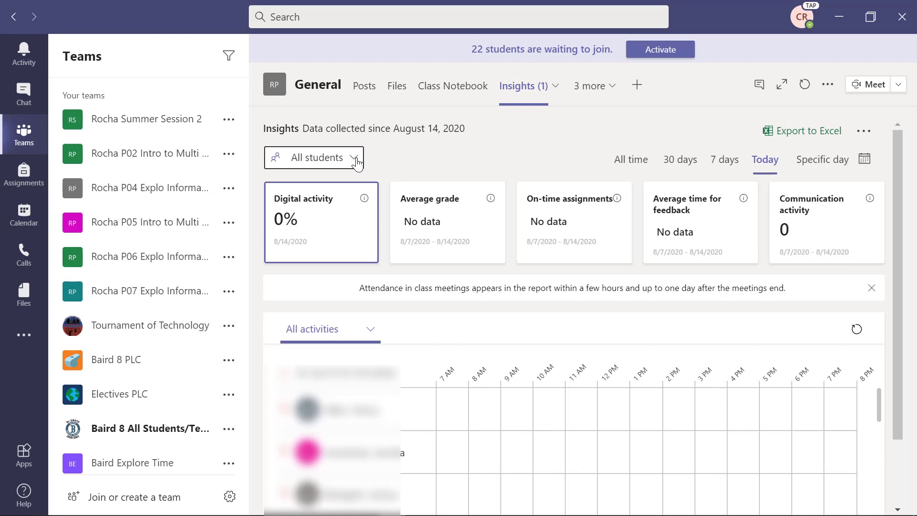
pyautogui.moveTo(473, 170)
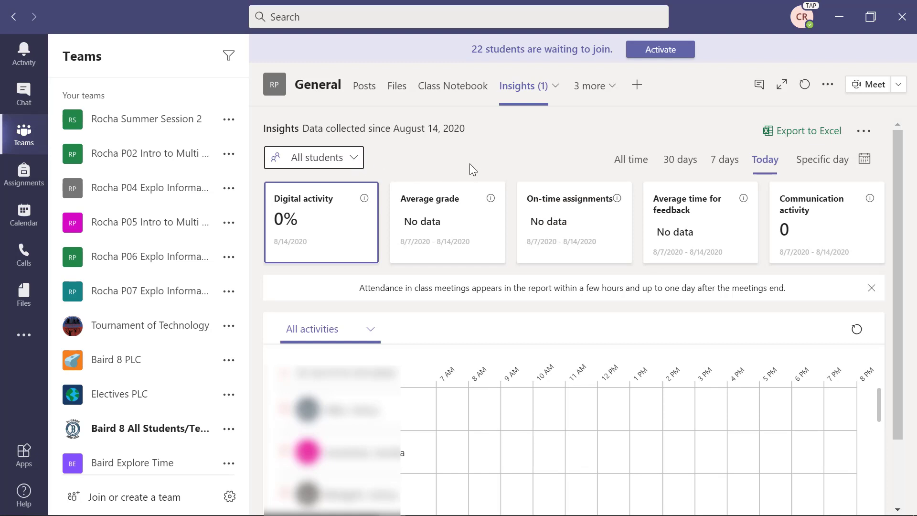
pyautogui.moveTo(823, 137)
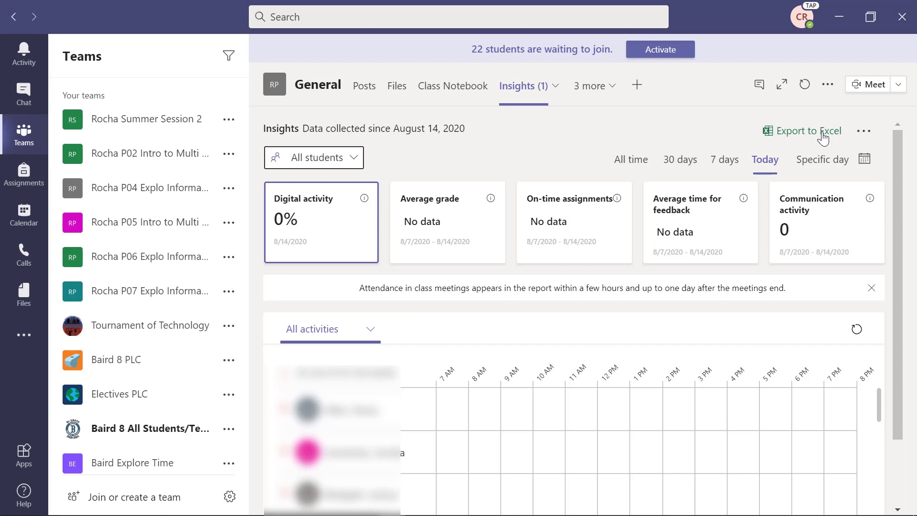
pyautogui.moveTo(622, 147)
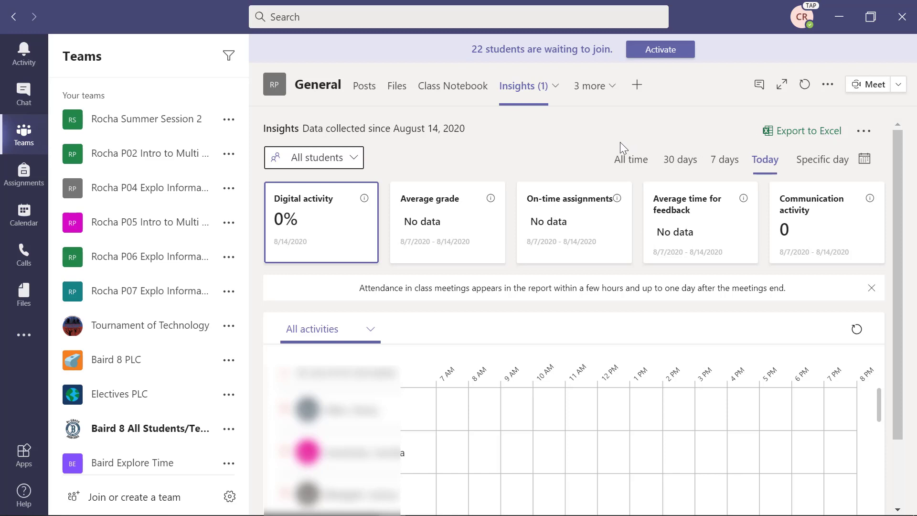
pyautogui.moveTo(615, 90)
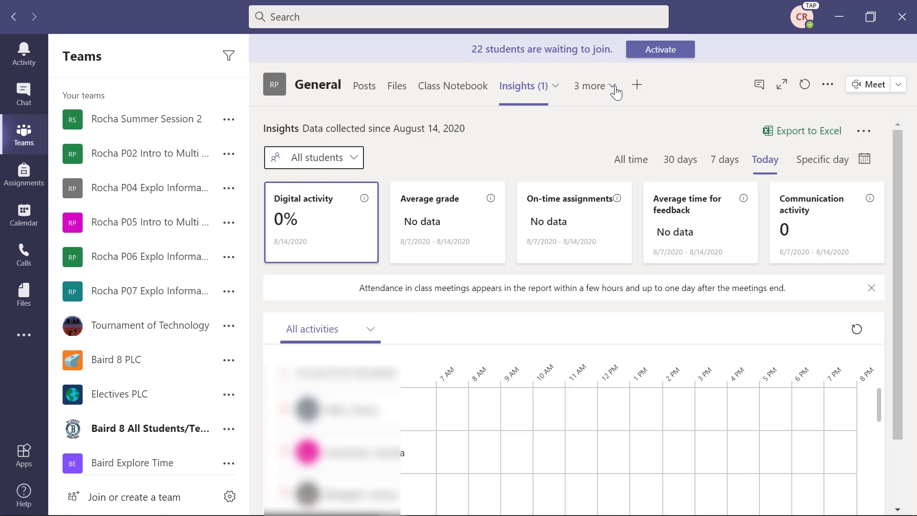
pyautogui.click(592, 86)
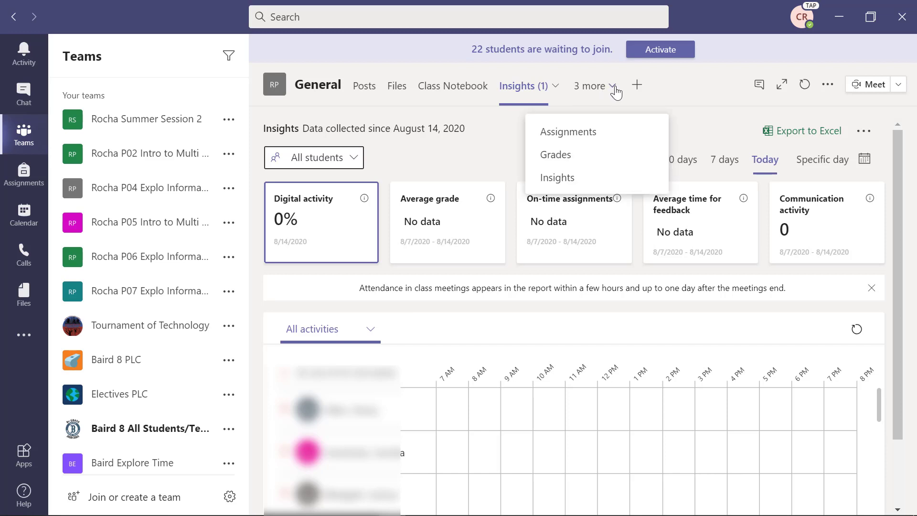
pyautogui.moveTo(691, 99)
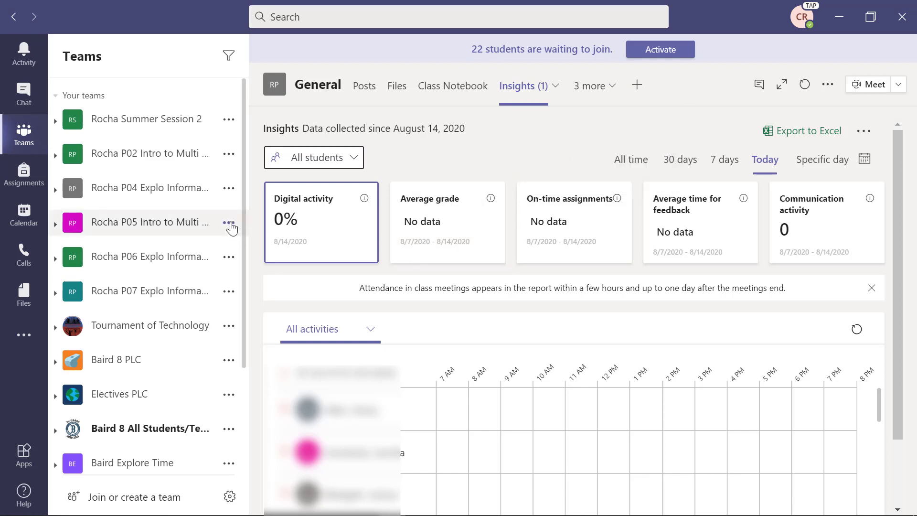
pyautogui.moveTo(229, 192)
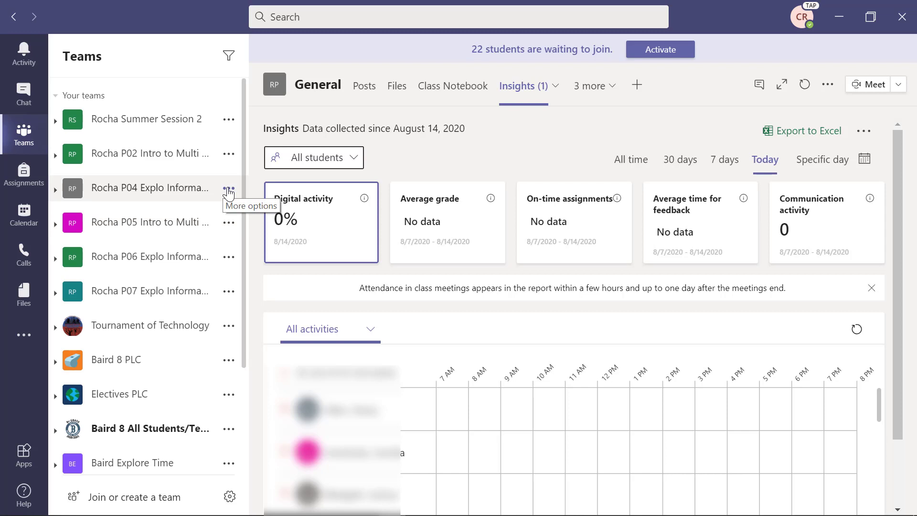
pyautogui.moveTo(134, 187)
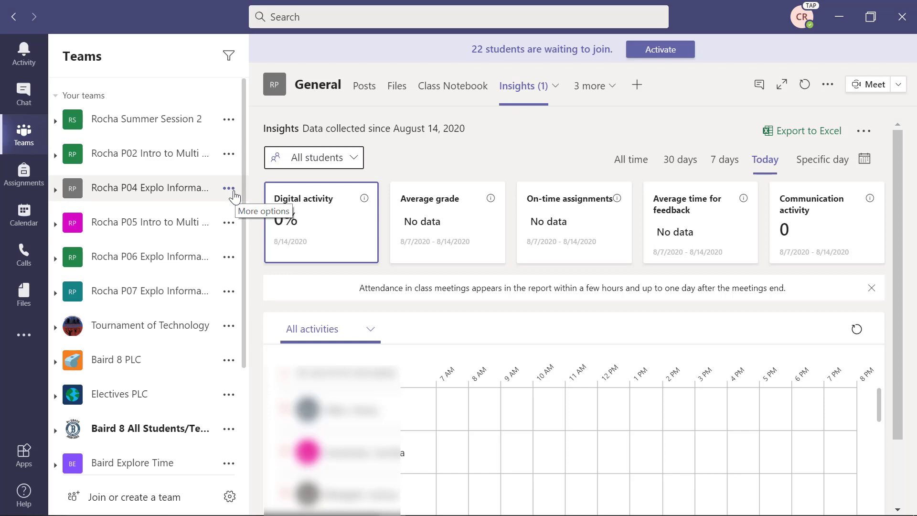
# - Open Manage team for the P04 class team and view its installed apps list
pyautogui.click(228, 189)
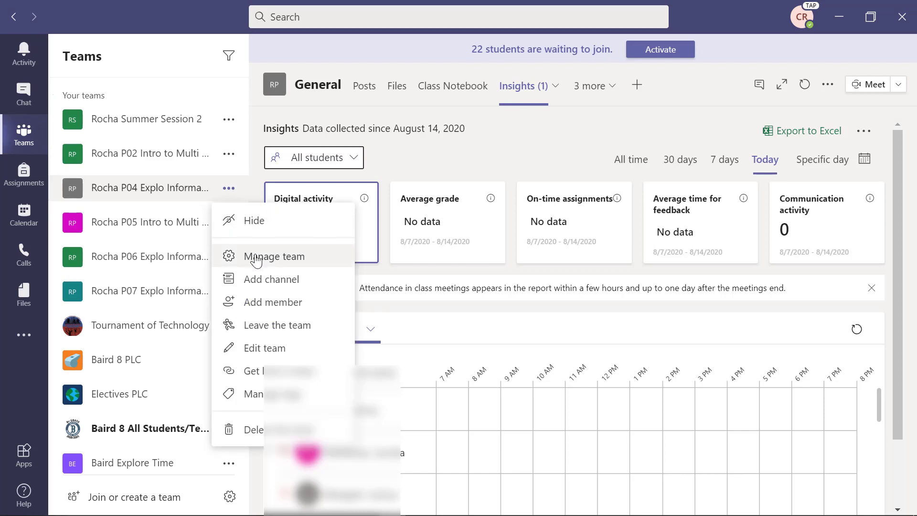
pyautogui.click(274, 256)
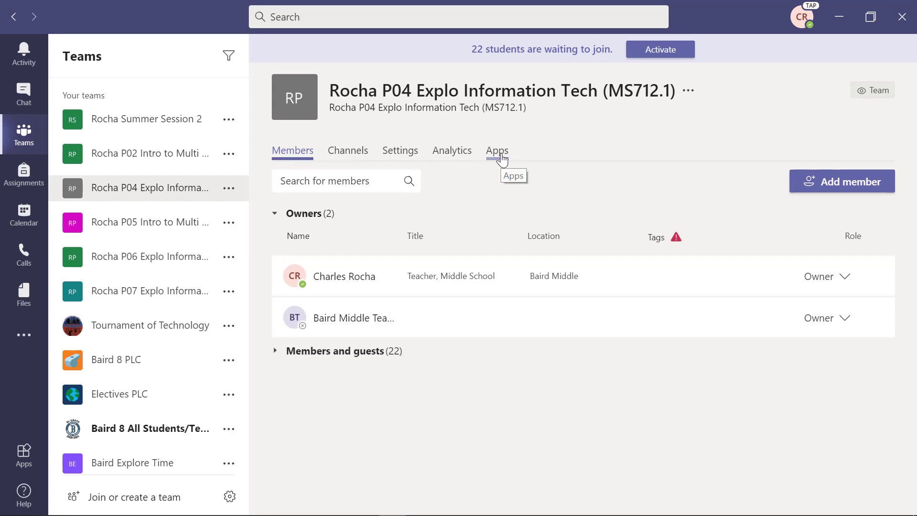
pyautogui.moveTo(480, 168)
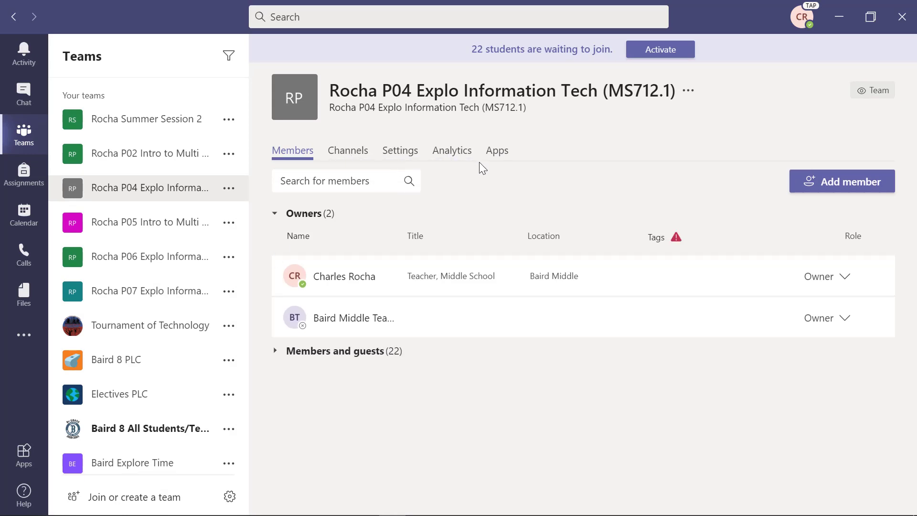
pyautogui.moveTo(497, 150)
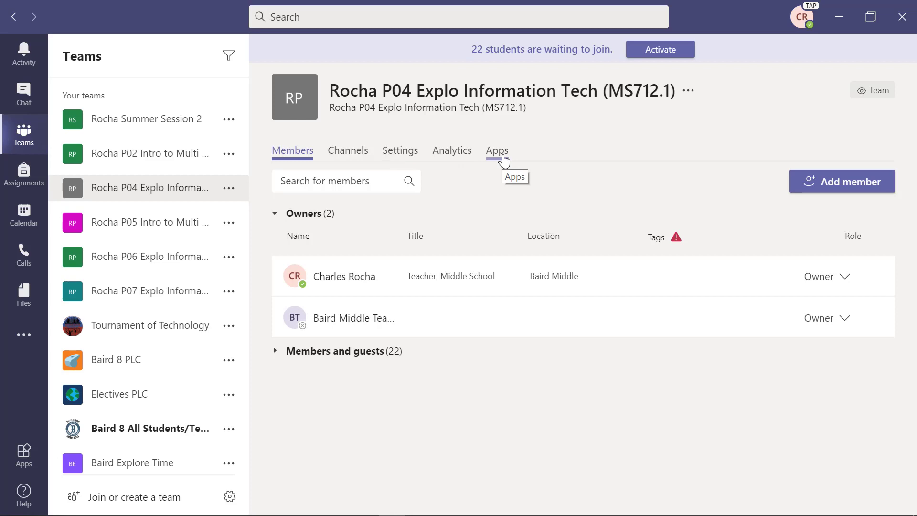
pyautogui.click(497, 150)
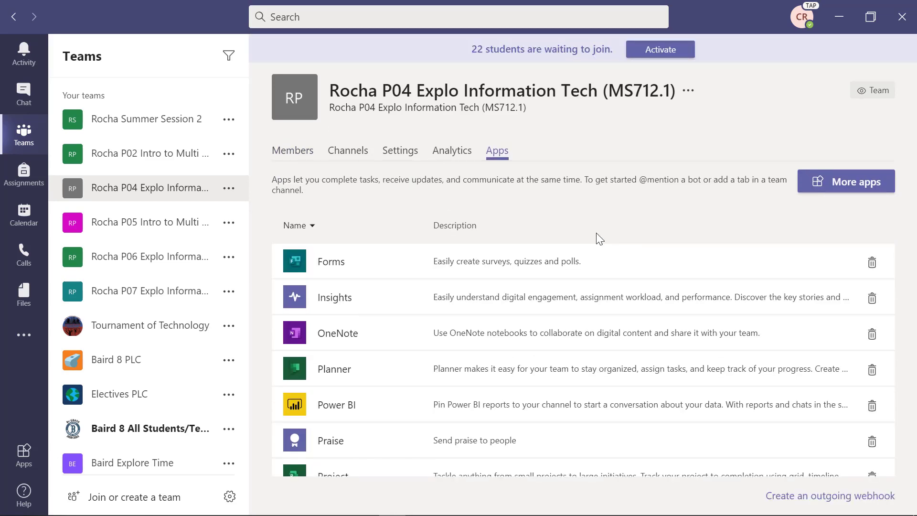
pyautogui.scroll(-3)
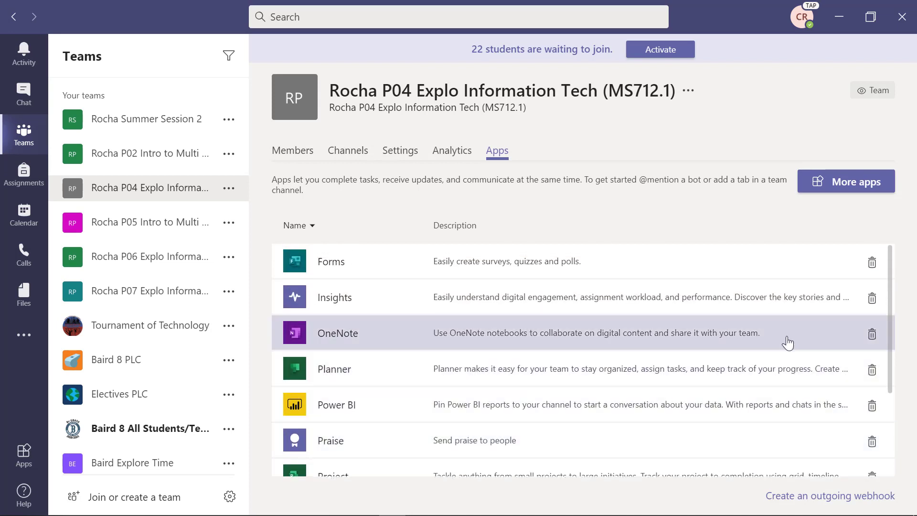
pyautogui.scroll(-3)
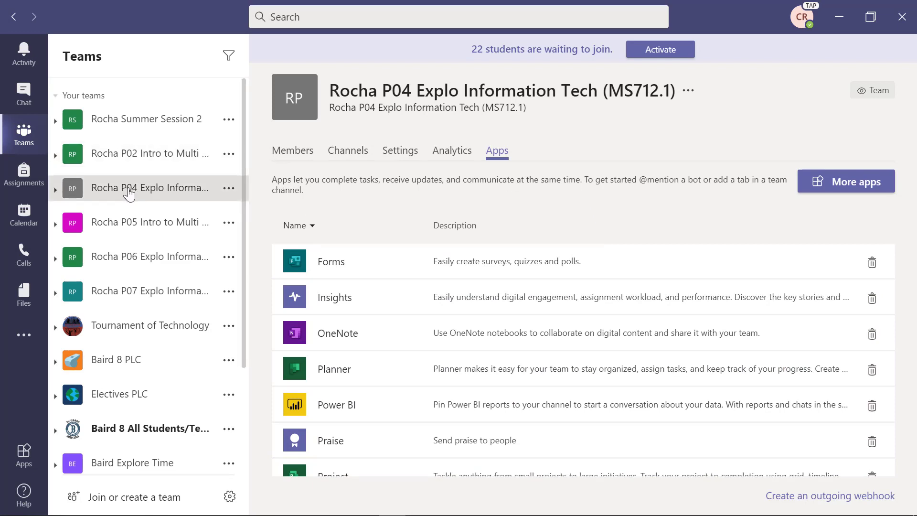
# - Return to the General channel and reopen the add-a-tab app picker
pyautogui.click(149, 189)
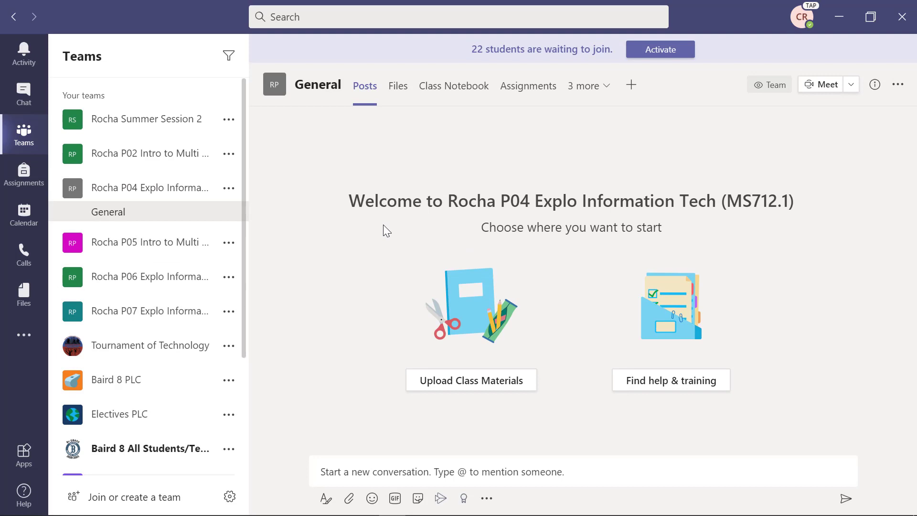
pyautogui.moveTo(631, 85)
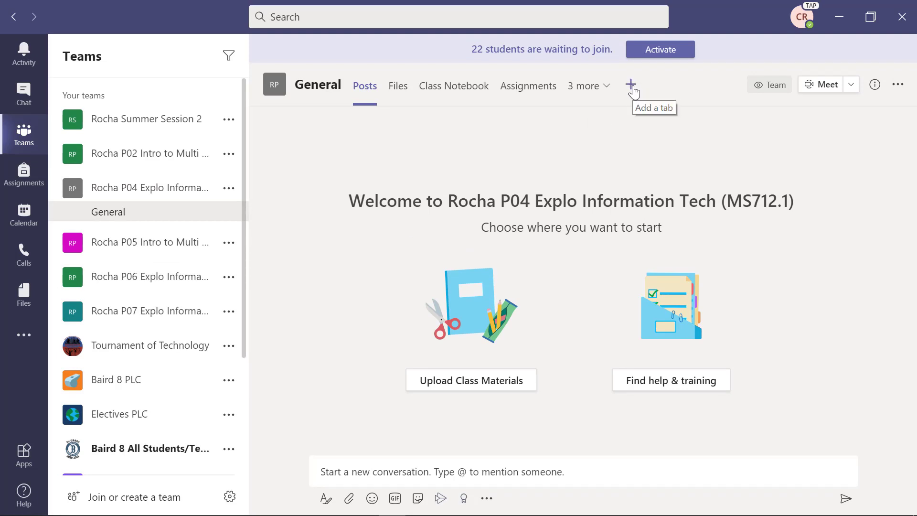
pyautogui.click(630, 85)
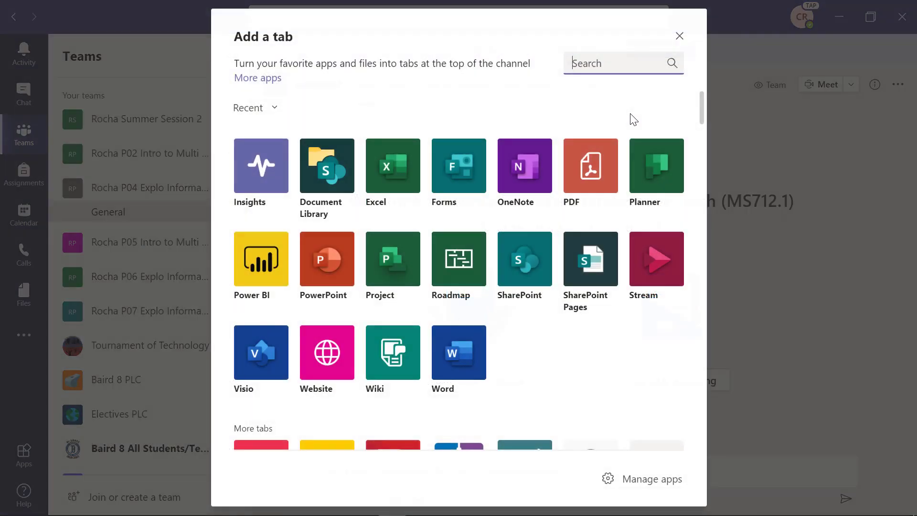
pyautogui.moveTo(266, 163)
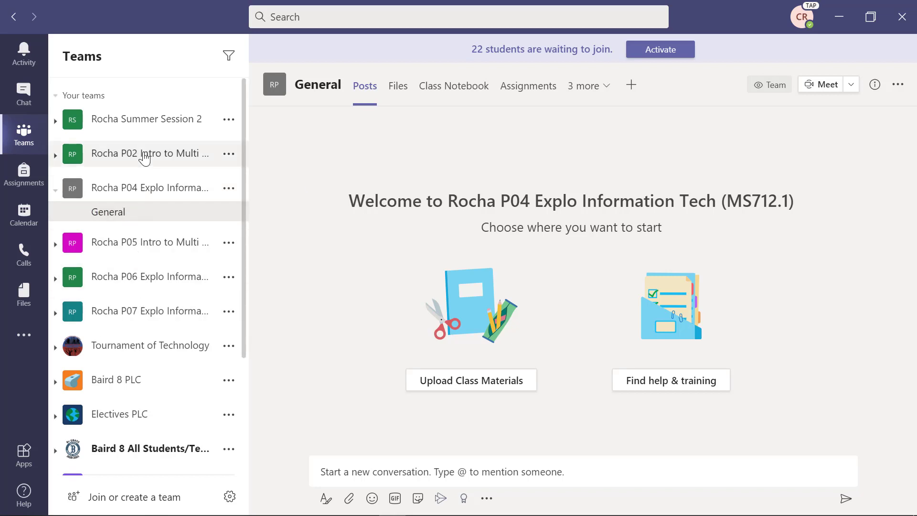
pyautogui.moveTo(148, 153)
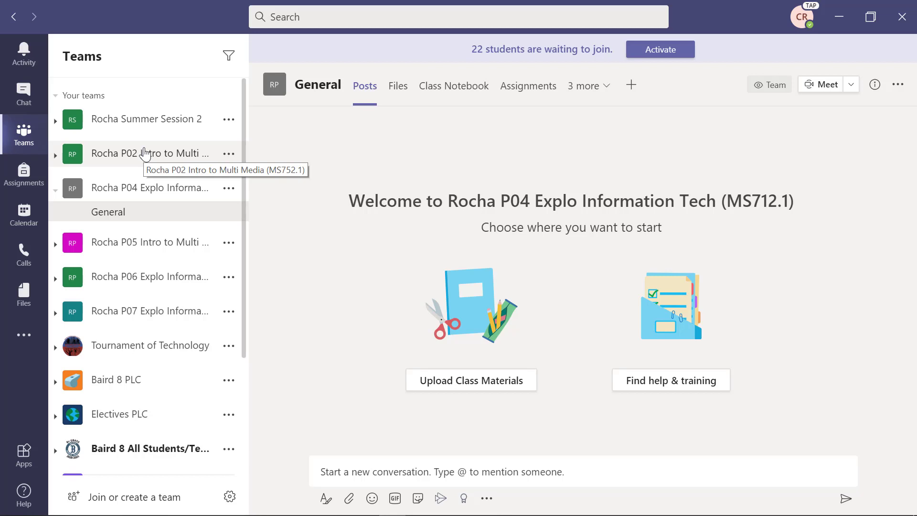